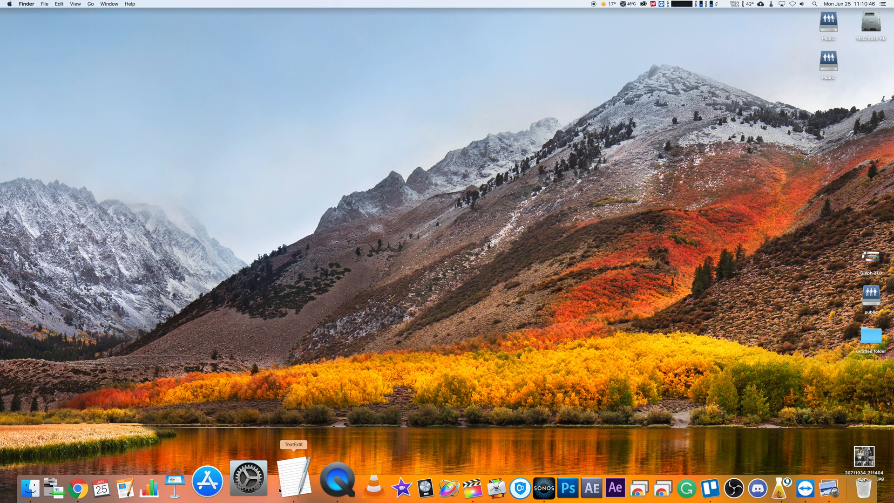
Launch System Preferences from its Dock icon.
click(249, 483)
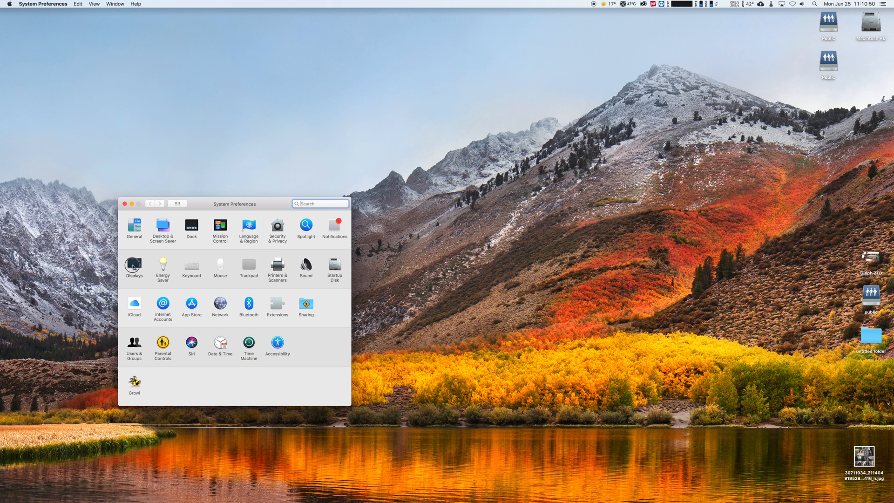
Open Displays and switch Resolution to Scaled, keeping the Default size.
click(134, 265)
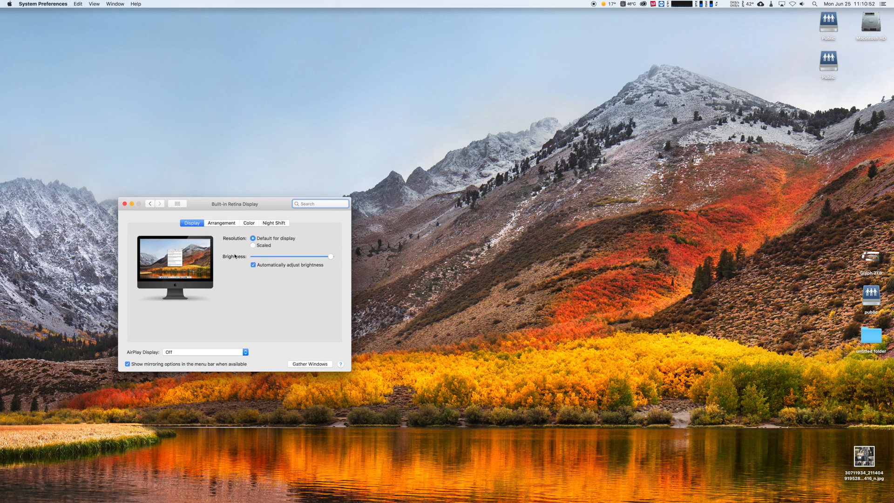
click(253, 245)
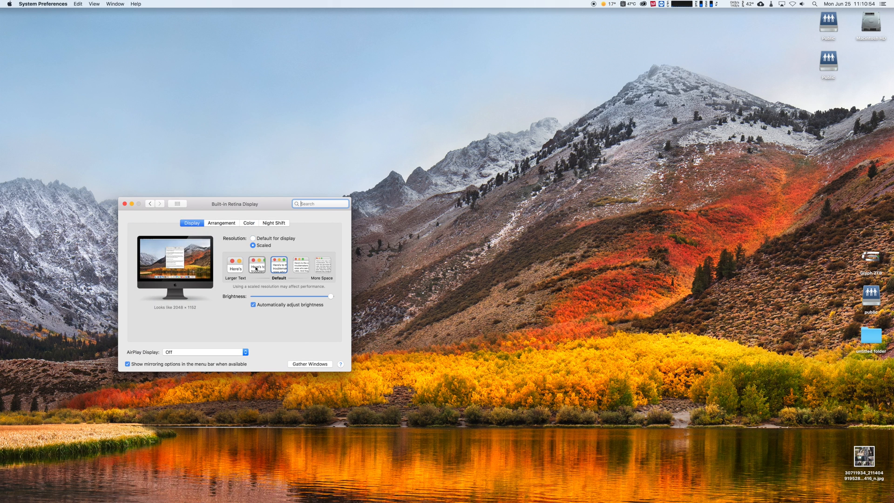
click(235, 264)
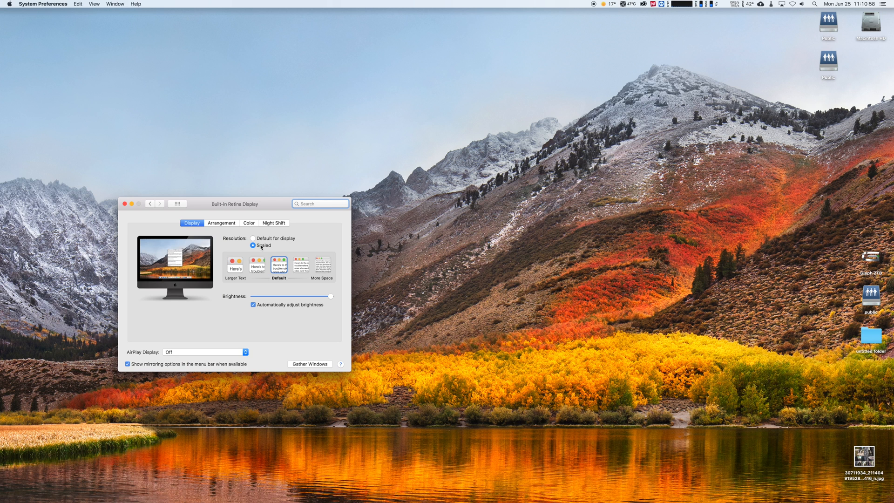
Option-click Scaled to list exact resolutions from 5120 × 2880 and scroll through them.
key(option)
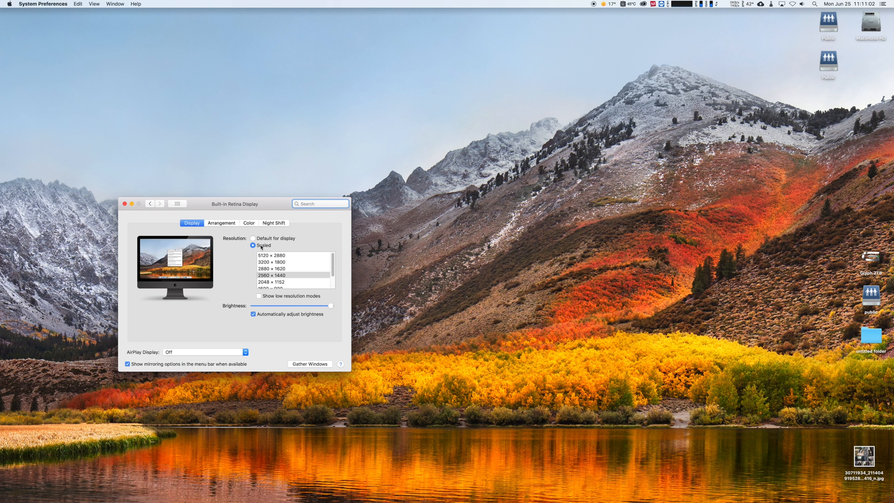
scroll(down, 3)
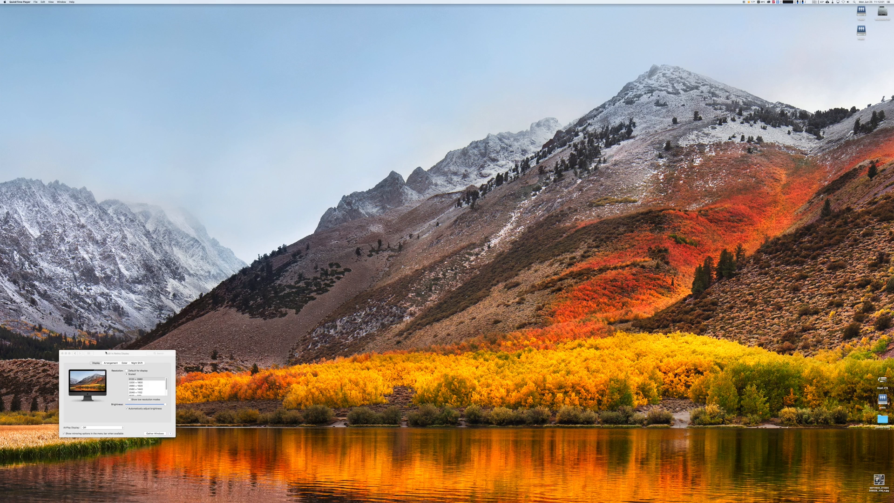
Select 'Default for display' to restore the normal display resolution.
drag(104, 353, 421, 216)
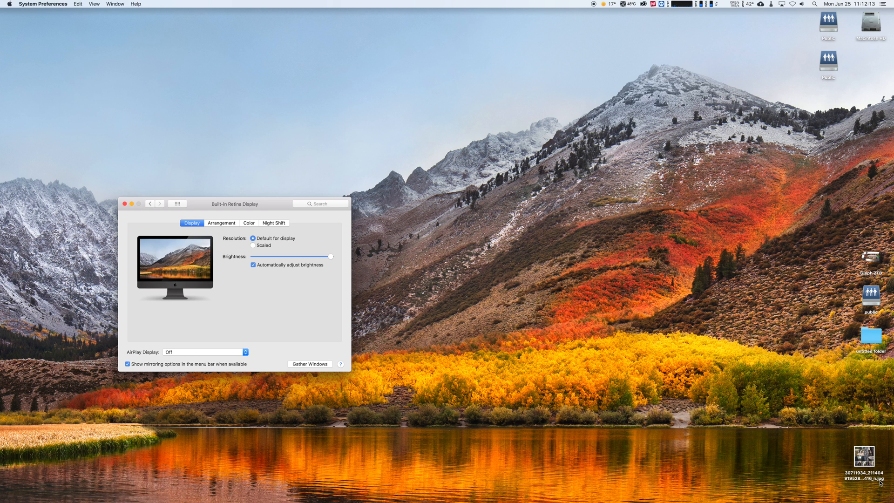
drag(330, 257, 315, 257)
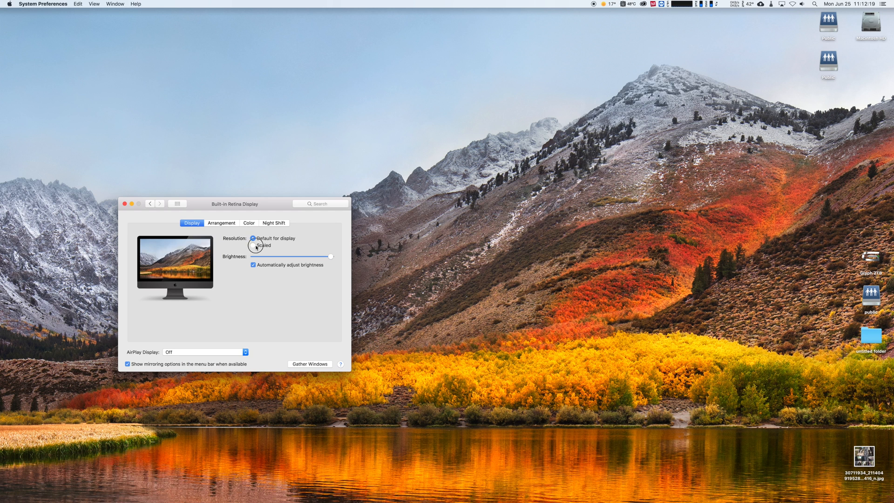
Switch Resolution to Scaled and pick a size choice, showing 3200 × 1800.
click(253, 245)
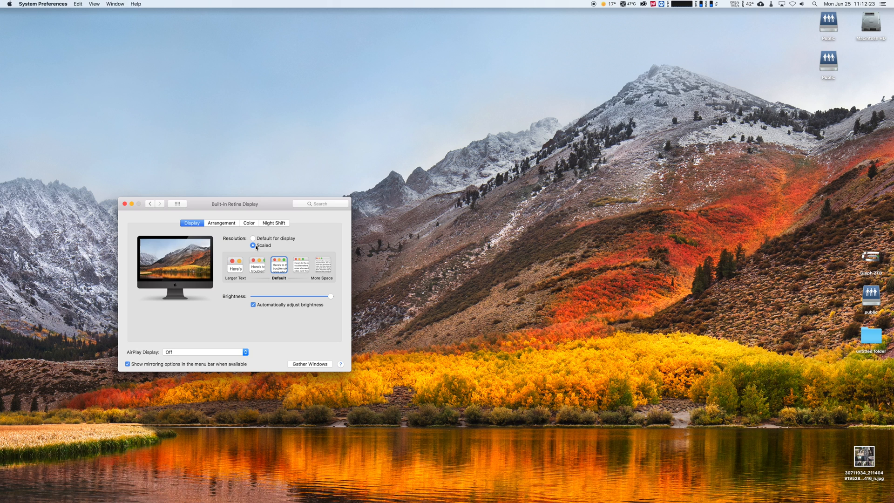
click(322, 264)
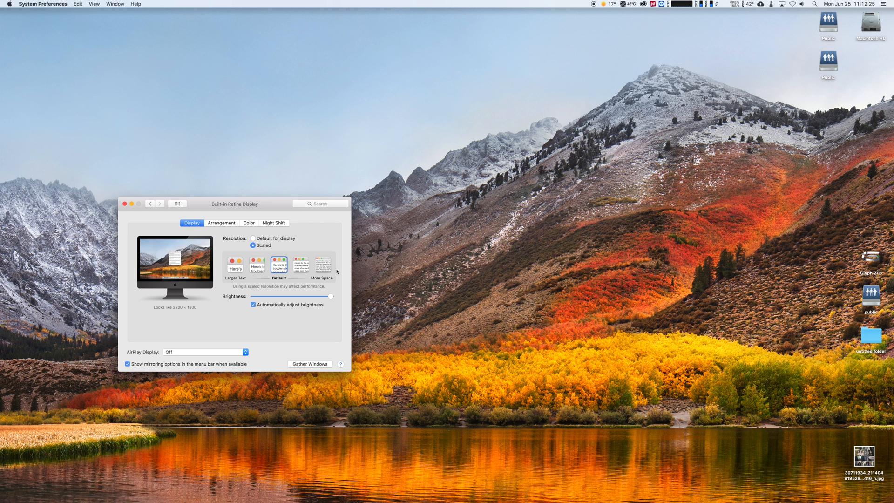